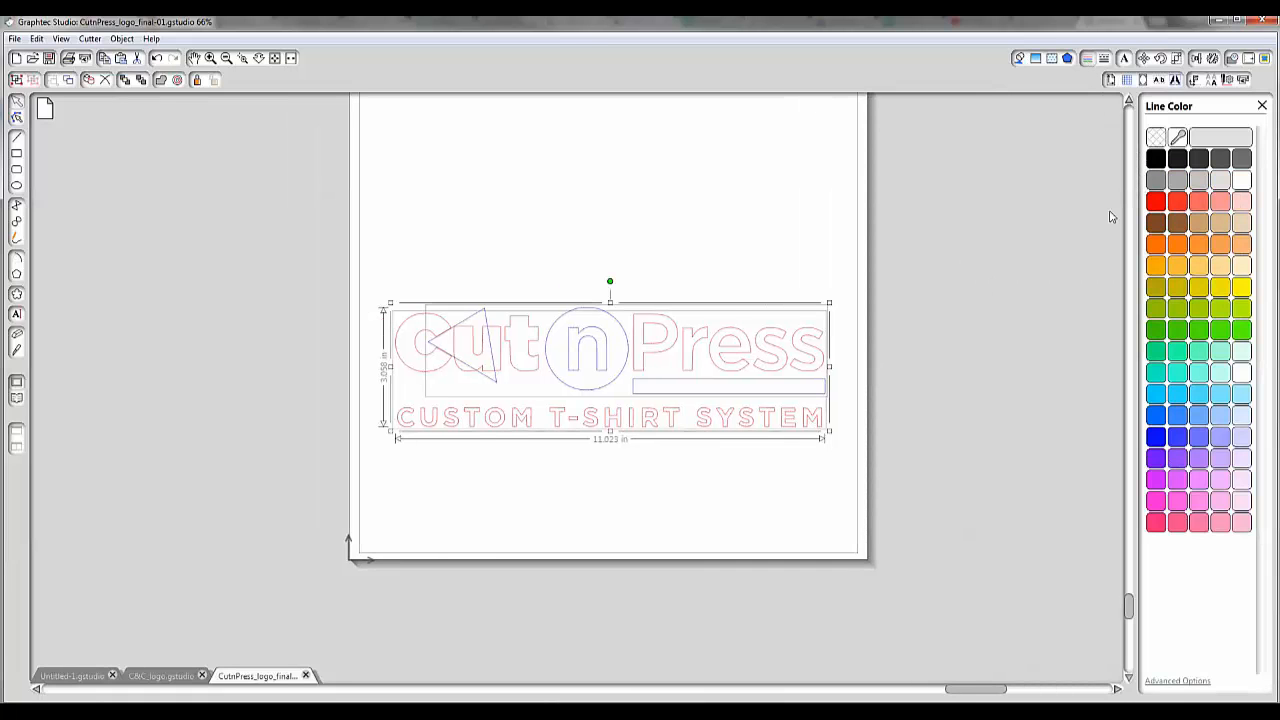
Recolour the selected logo's cut lines from red to dark gray via the Line Color panel.
left_click(472, 232)
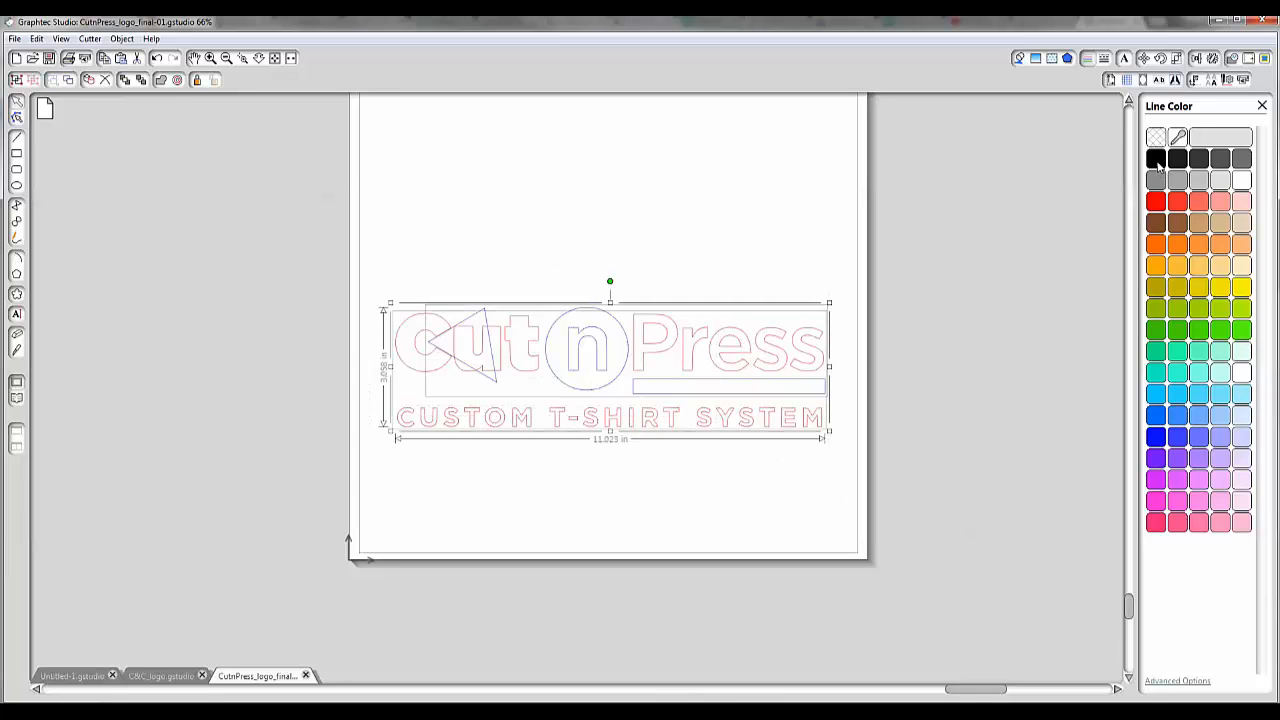
left_click(1156, 158)
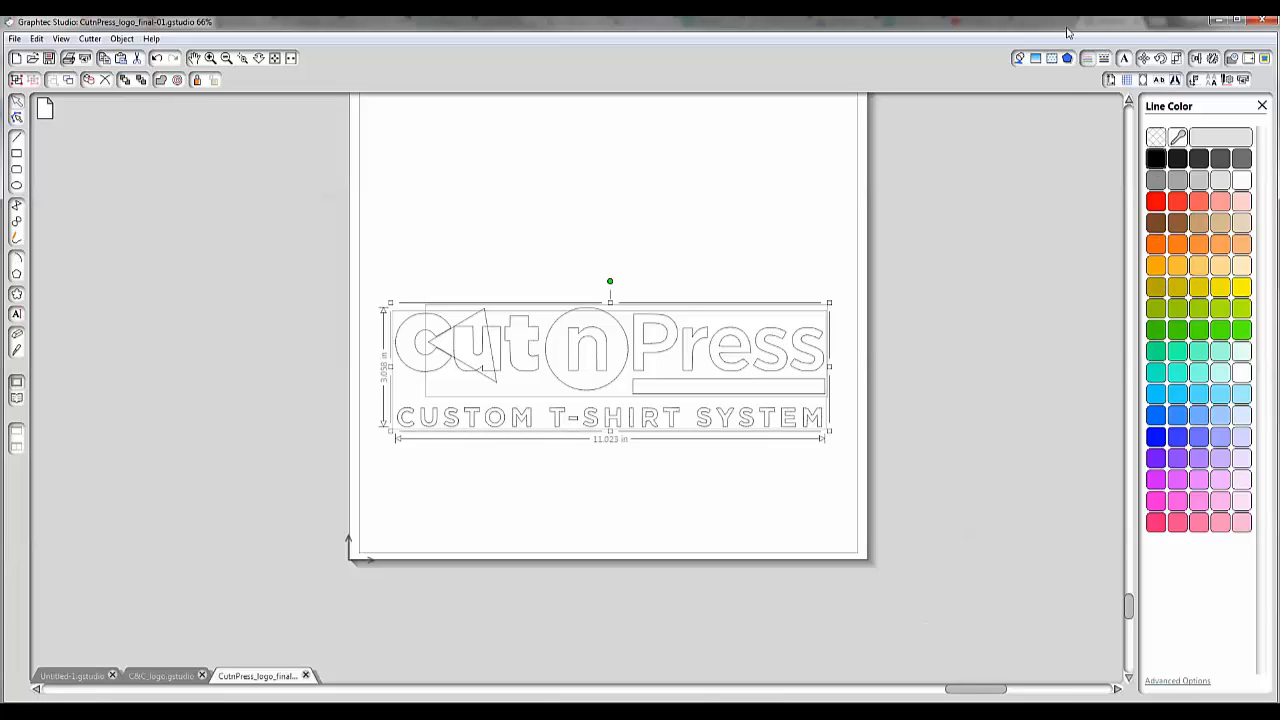
mouse_move(1088, 58)
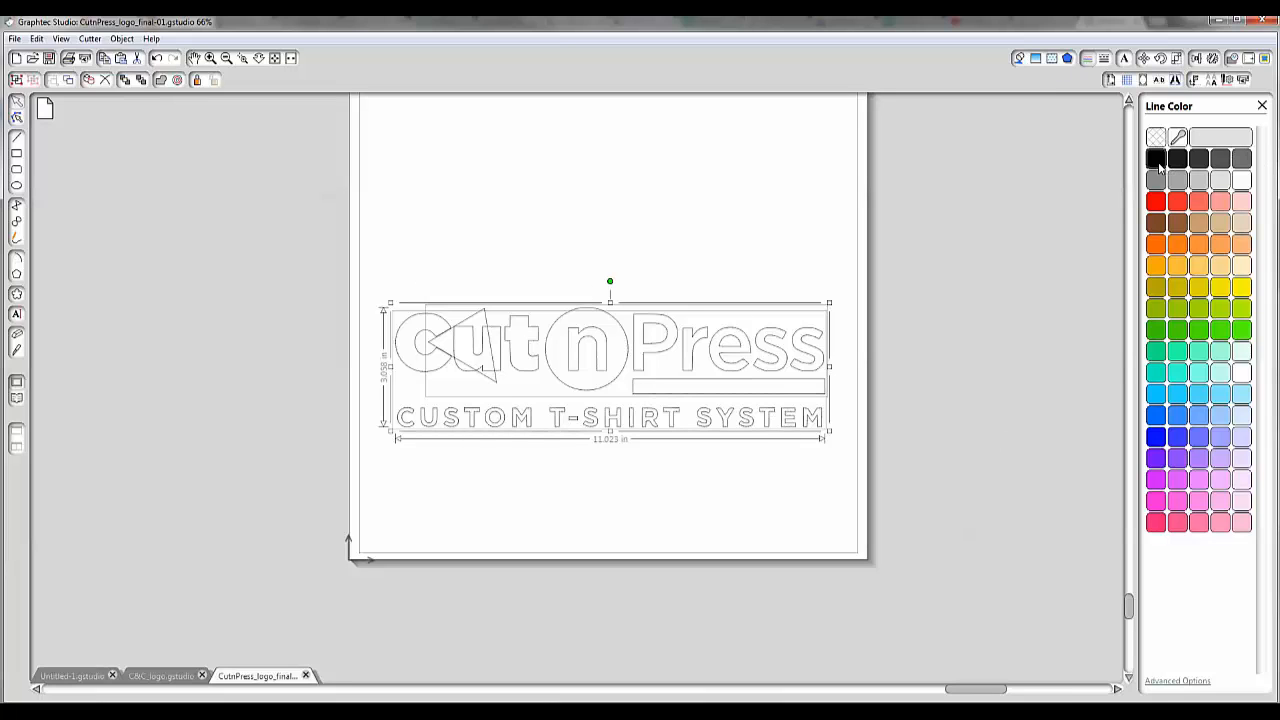
Colour the letters and tagline red and the circle, triangle and bar green, then deselect.
left_click(732, 482)
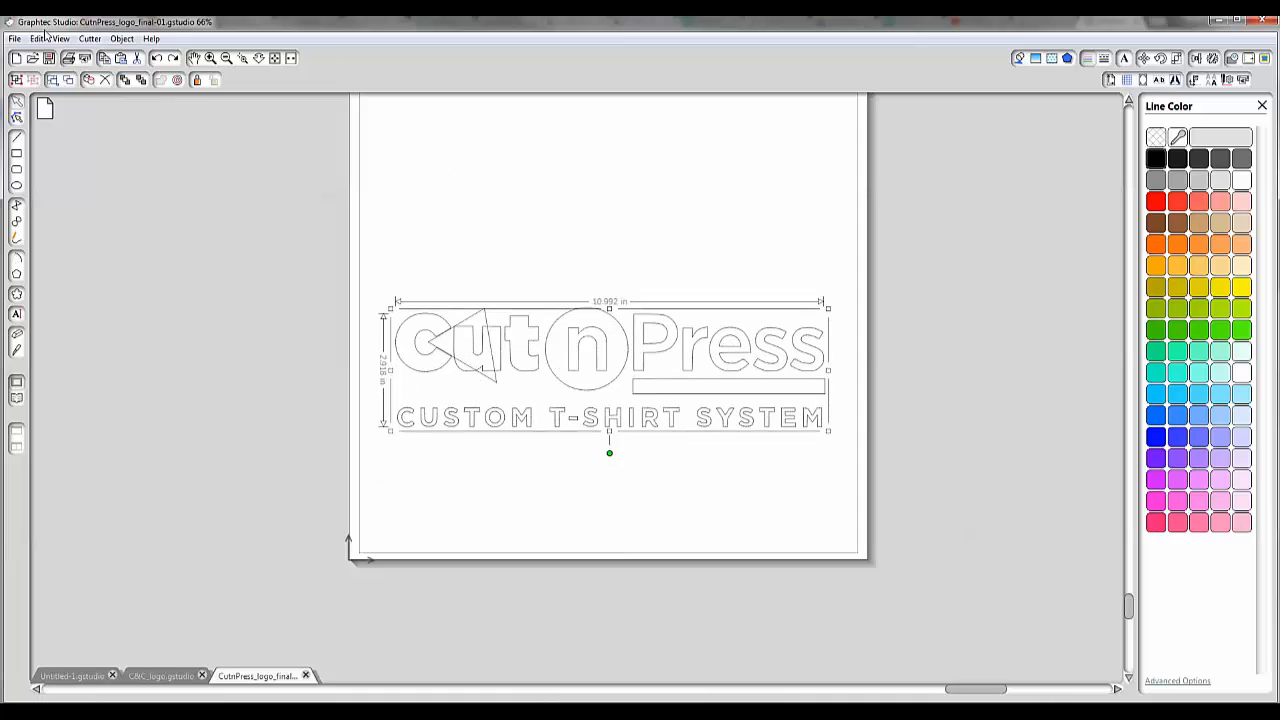
left_click(88, 38)
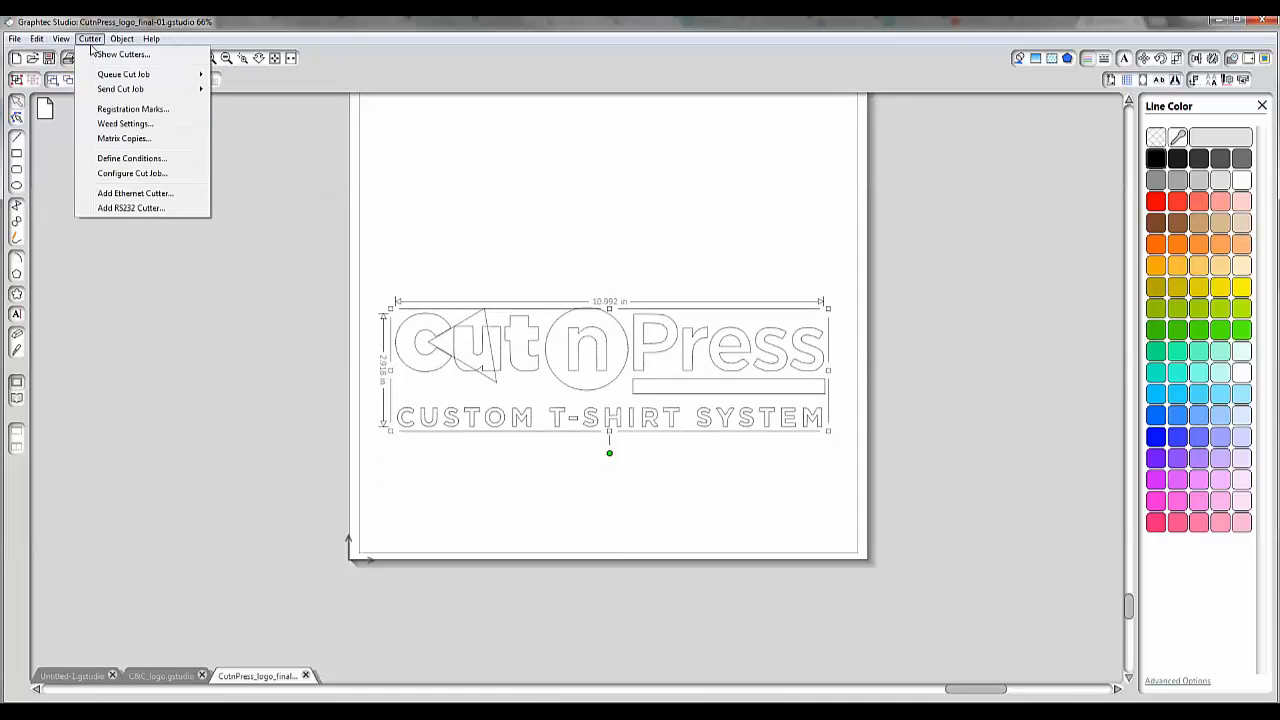
left_click(36, 38)
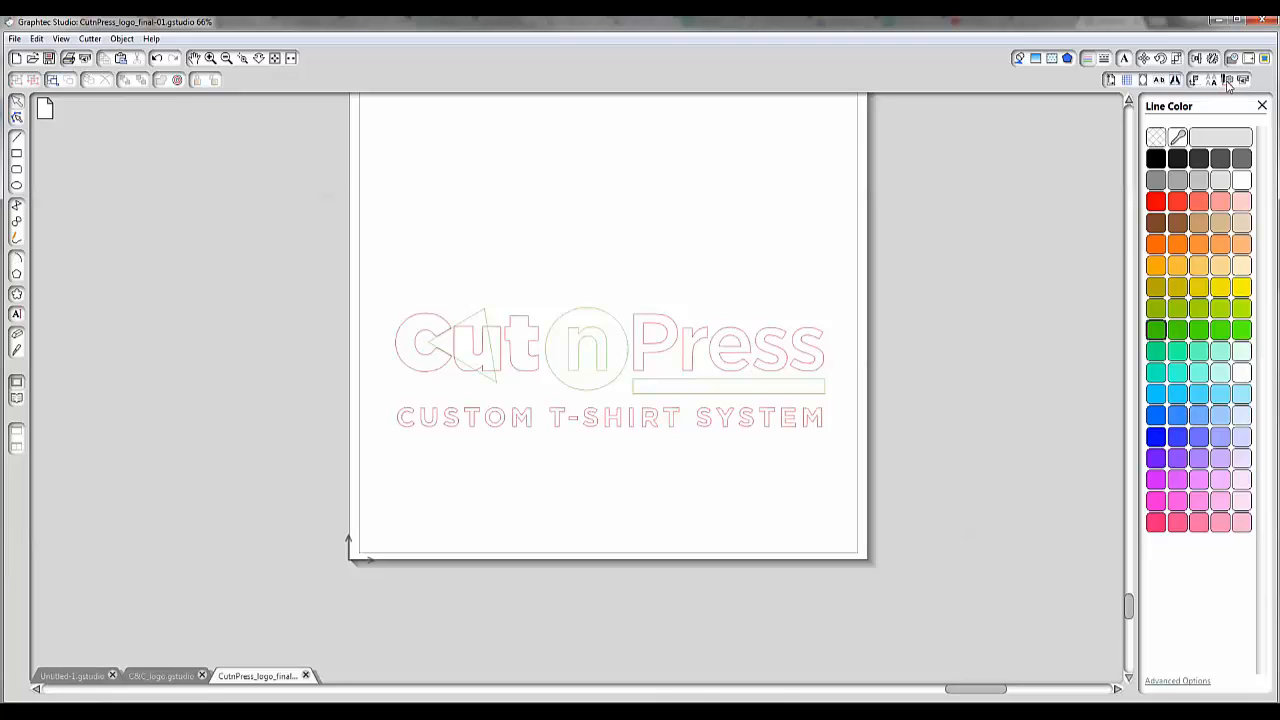
mouse_move(1226, 80)
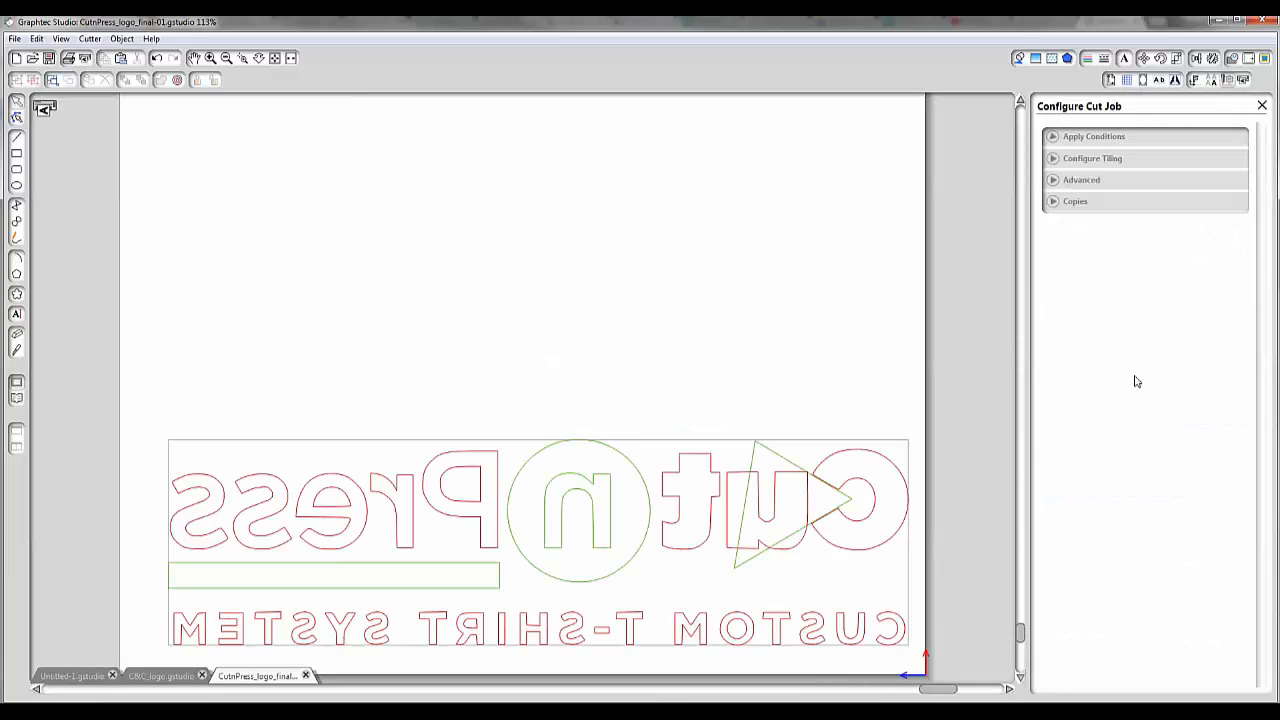
Set Apply Conditions to By Color in Configure Cut Job, listing green and red groups.
left_click(1094, 136)
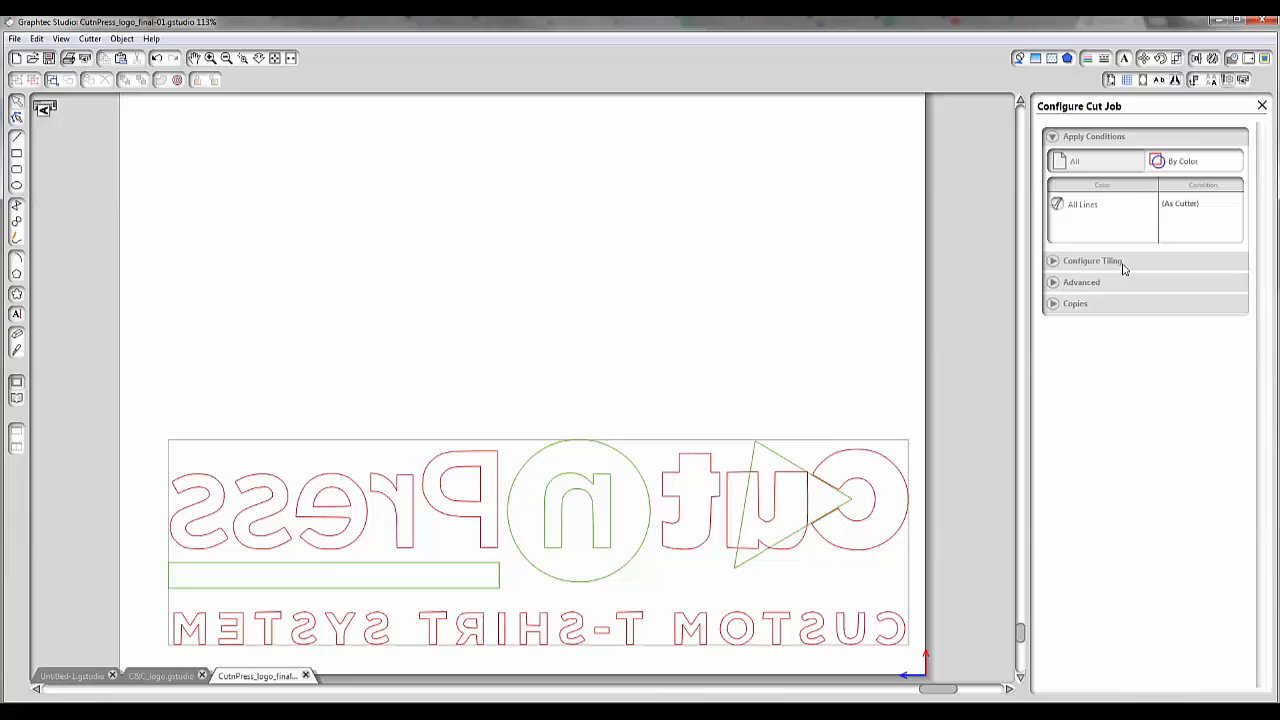
left_click(1184, 160)
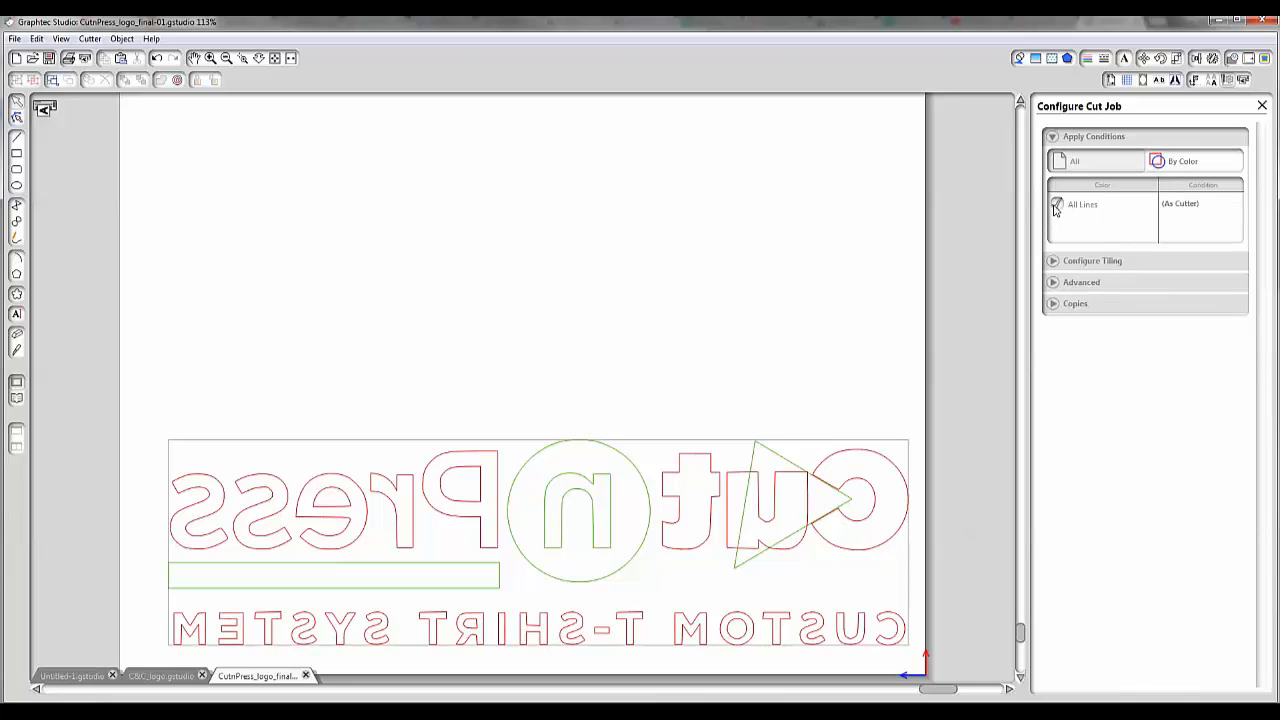
left_click(1182, 160)
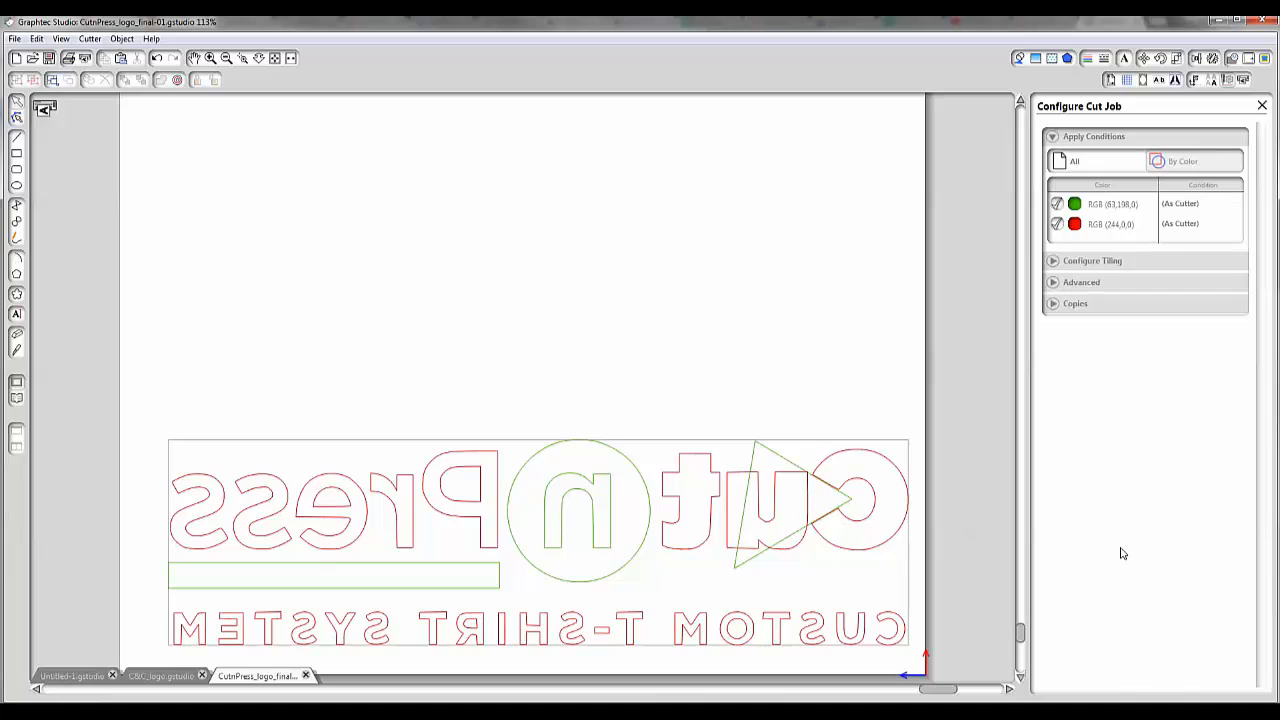
mouse_move(876, 332)
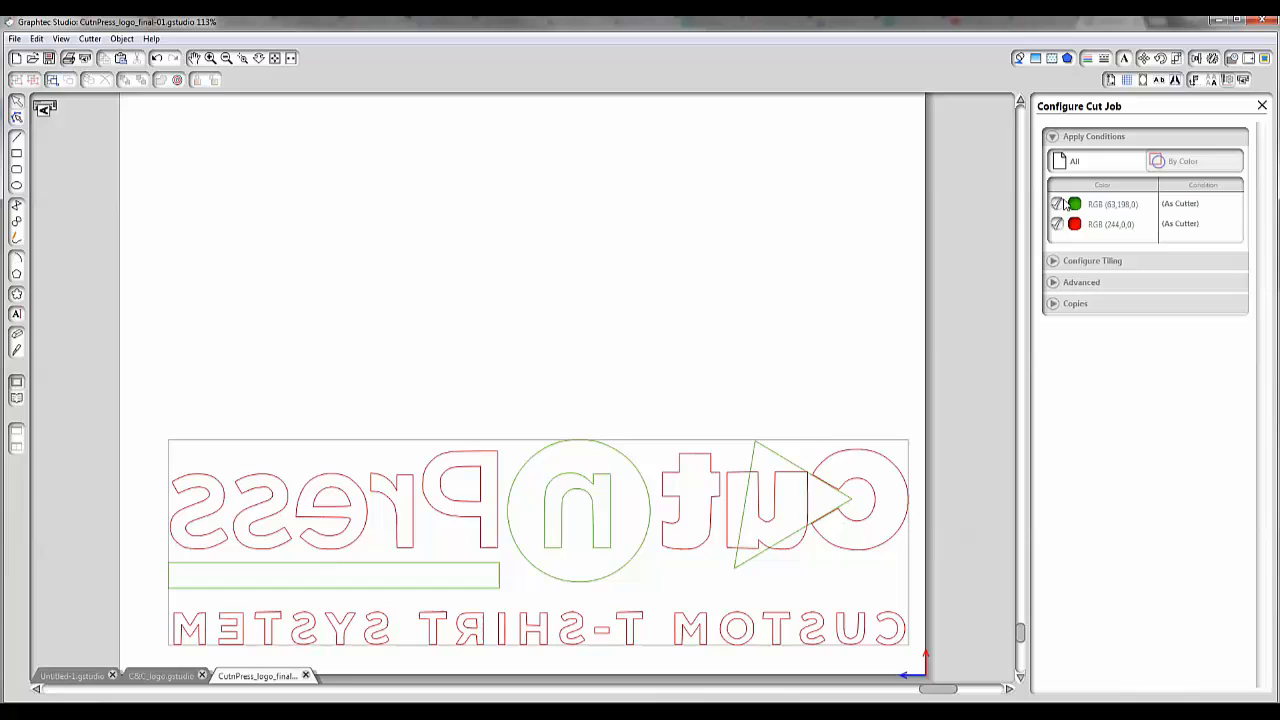
Toggle the green and red groups to preview each colour's cut, then return to the Design Page panel.
left_click(1058, 204)
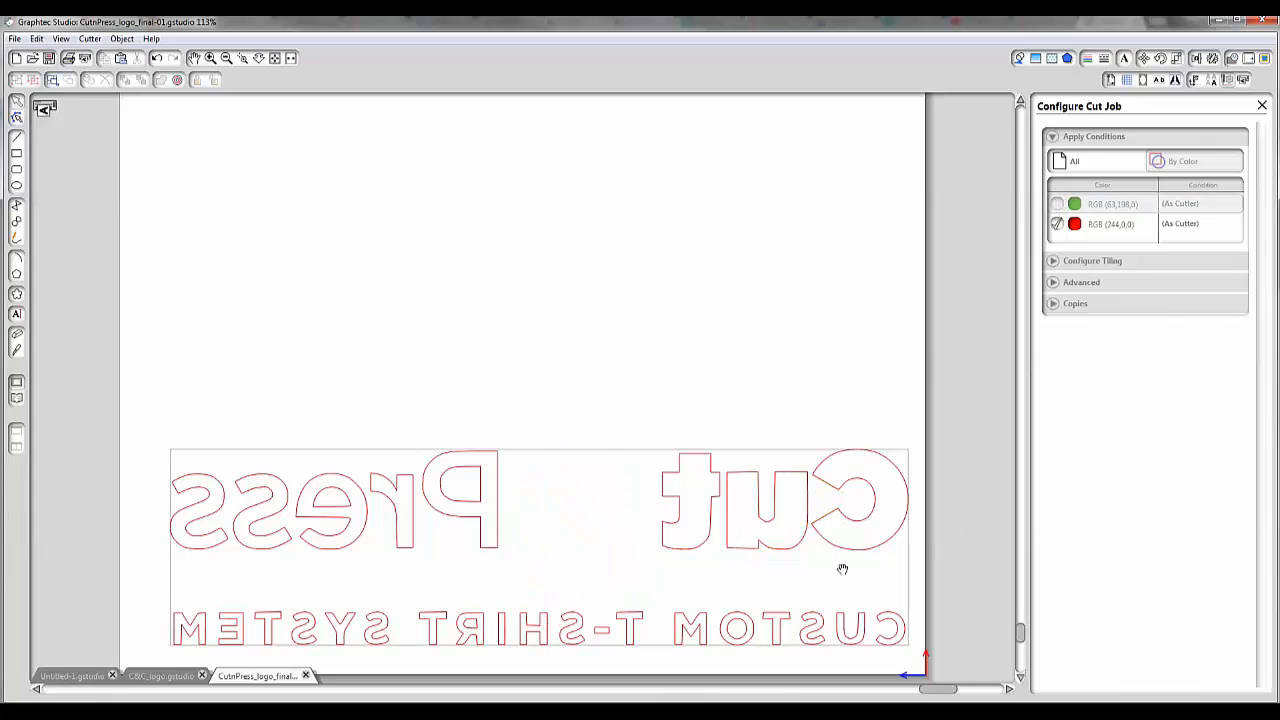
left_click(1056, 204)
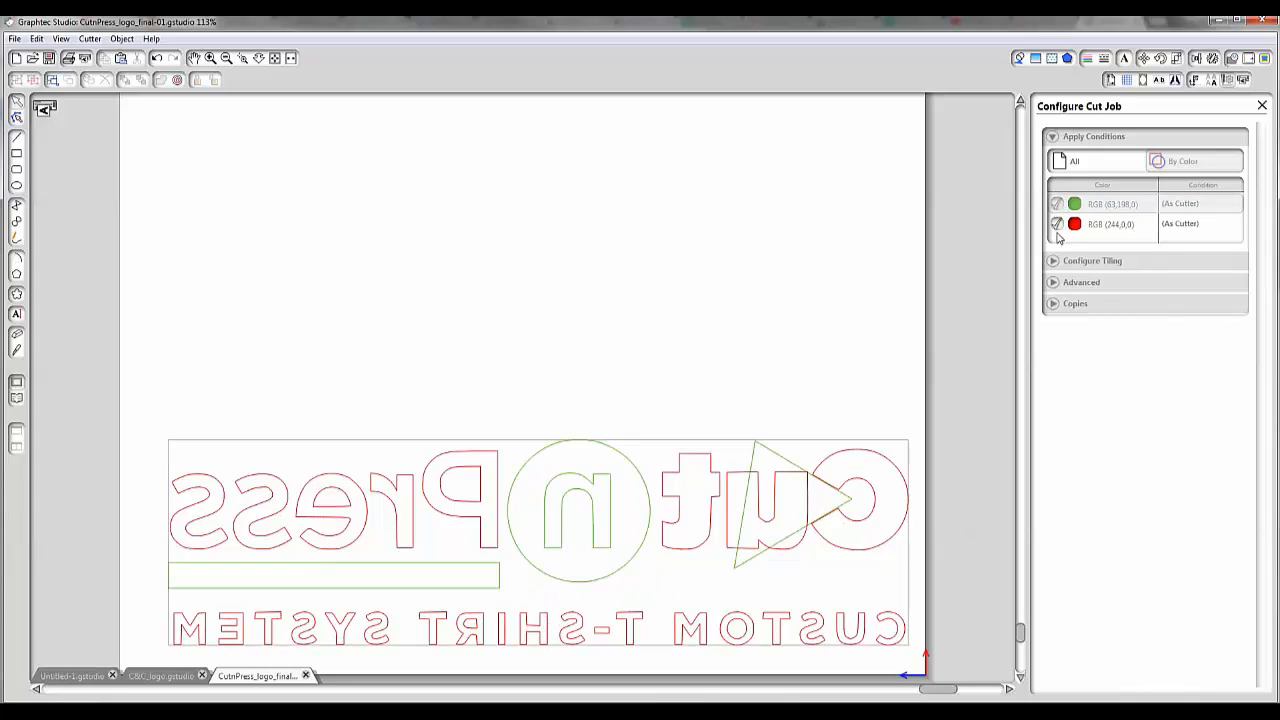
left_click(1056, 224)
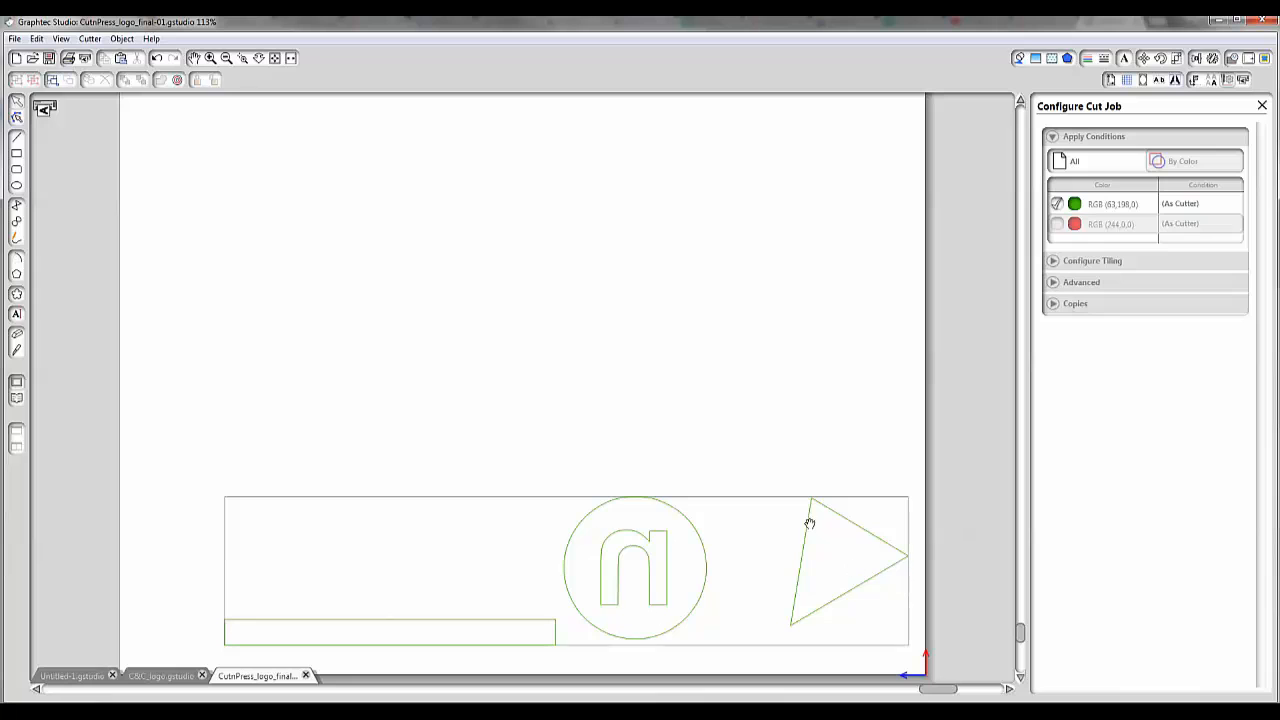
mouse_move(1196, 170)
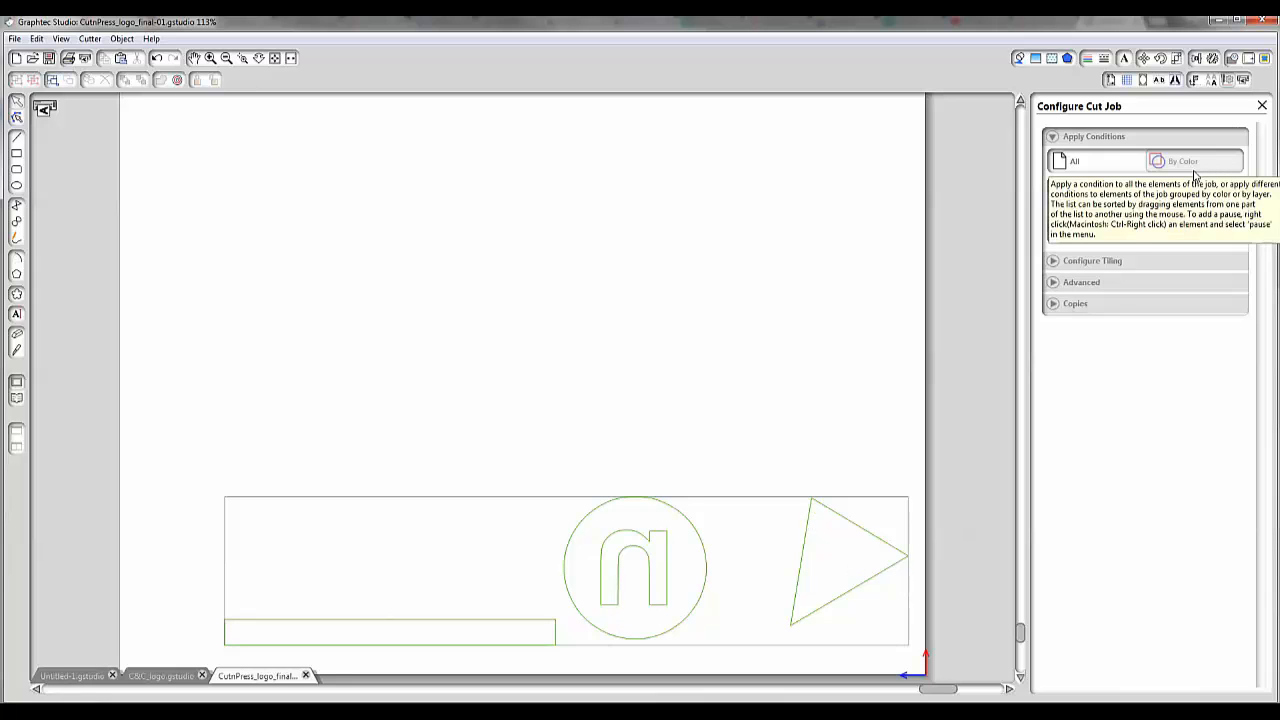
left_click(1184, 160)
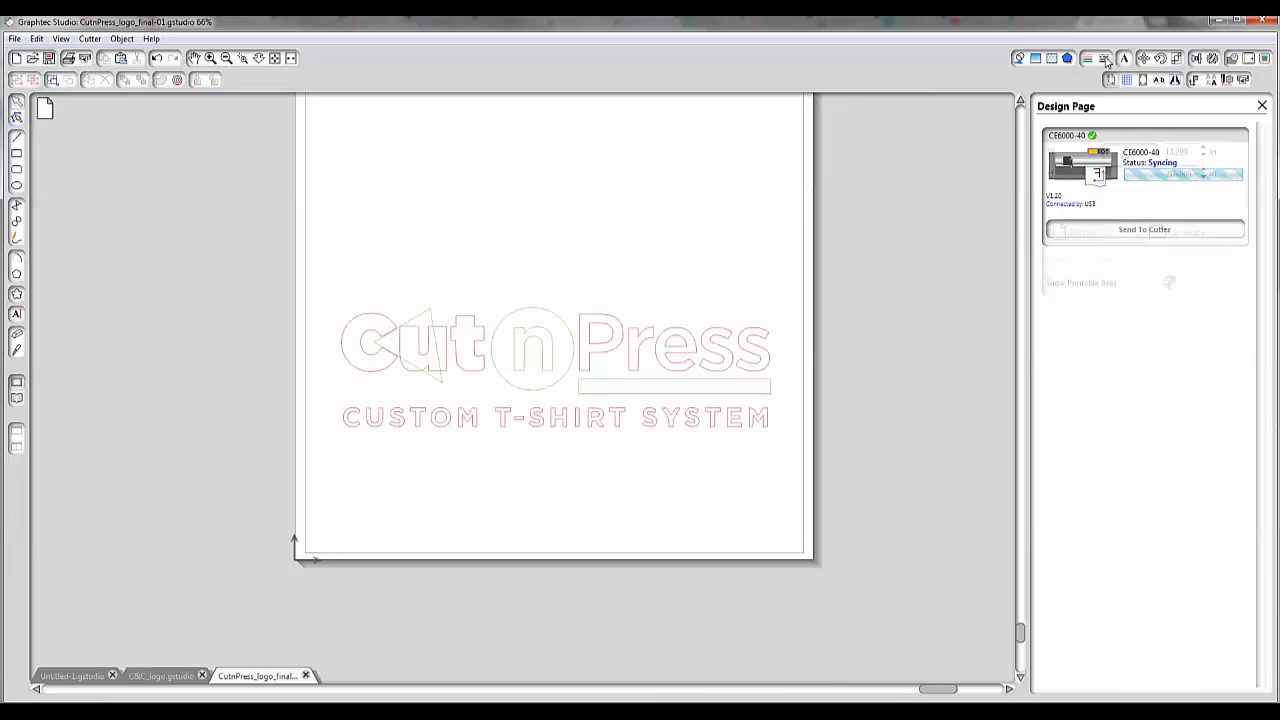
View the page size settings, then reopen Configure Cut Job with the colour groups listed.
left_click(1192, 80)
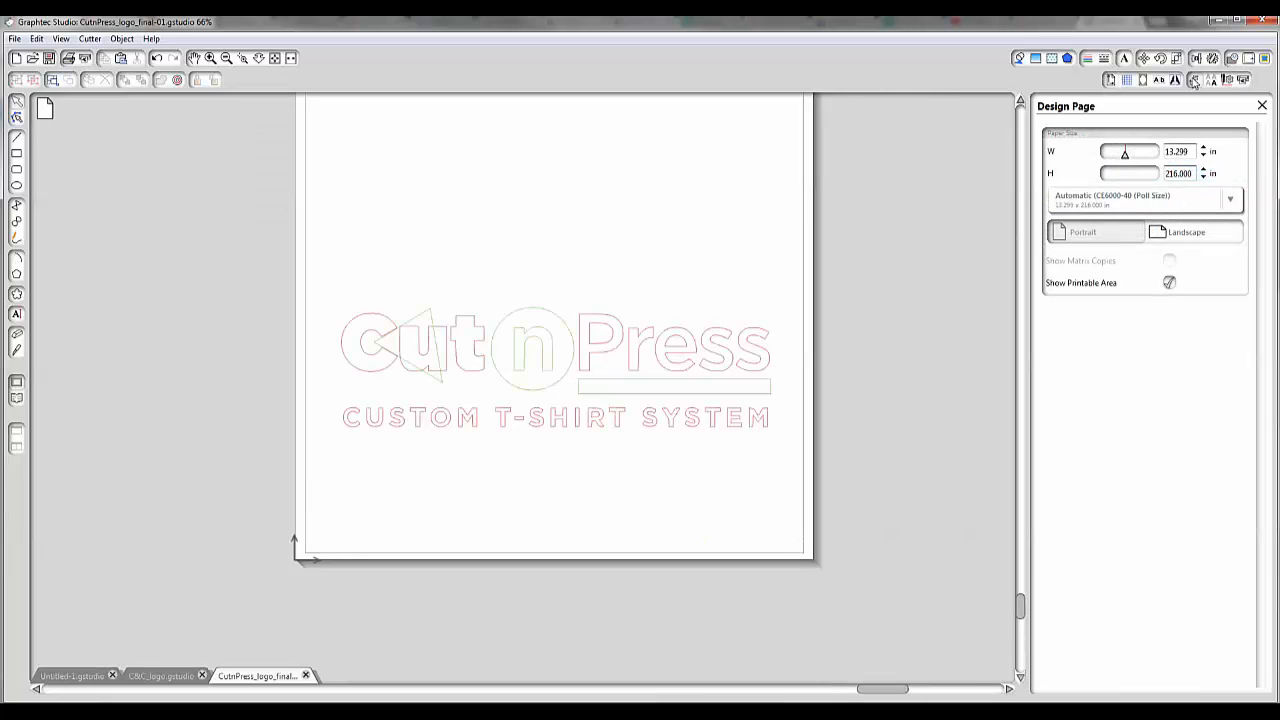
left_click(1212, 80)
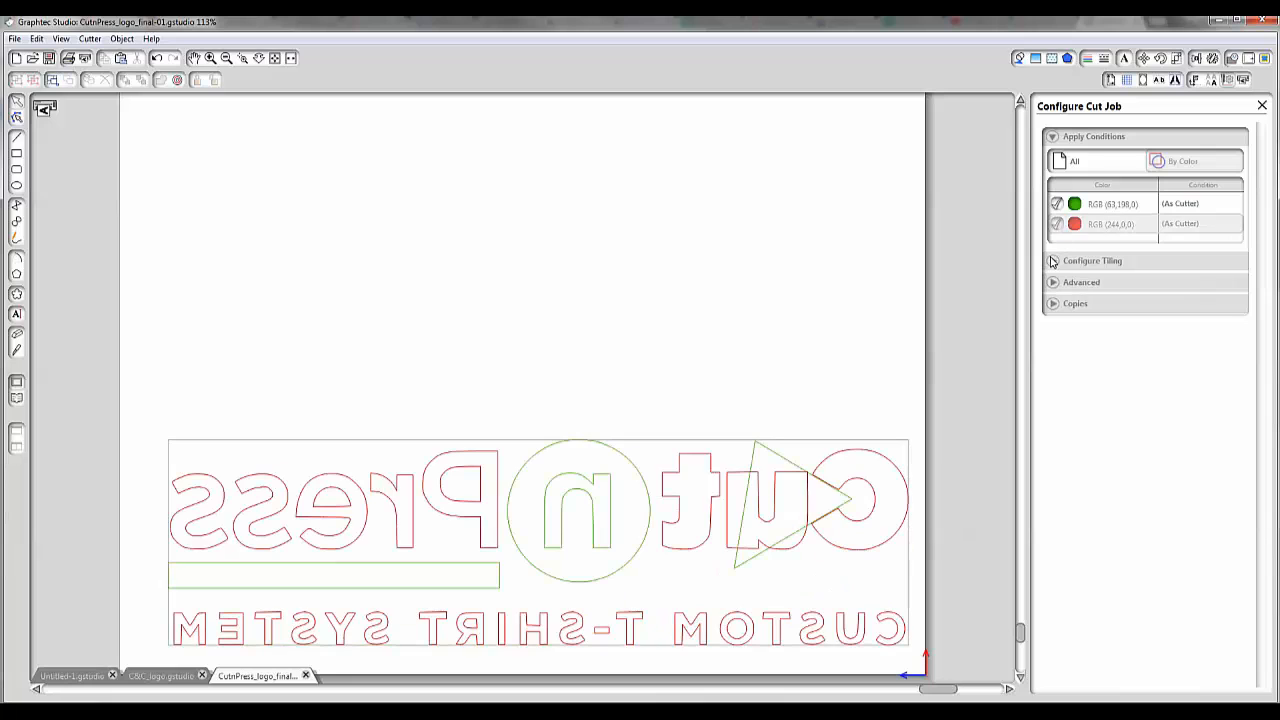
mouse_move(1092, 260)
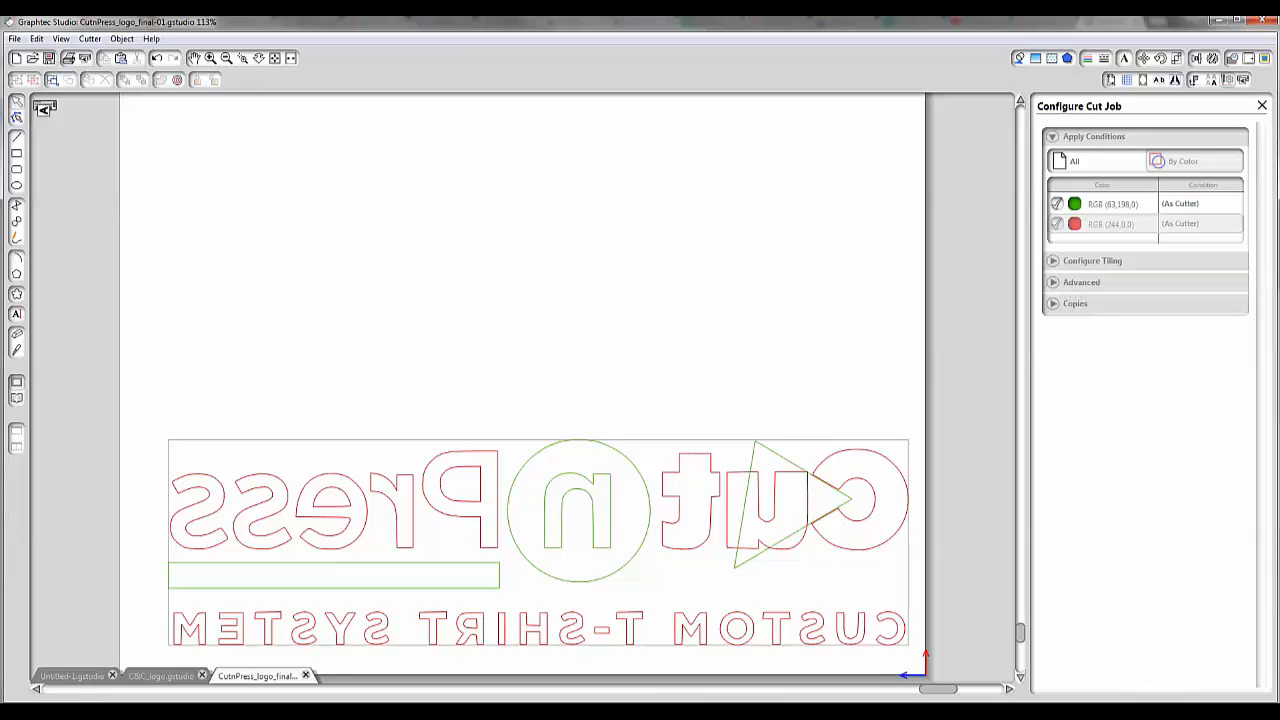
Check the cutter reads Ready in the Cutters panel, then limit the job to the red group only.
left_click(1056, 224)
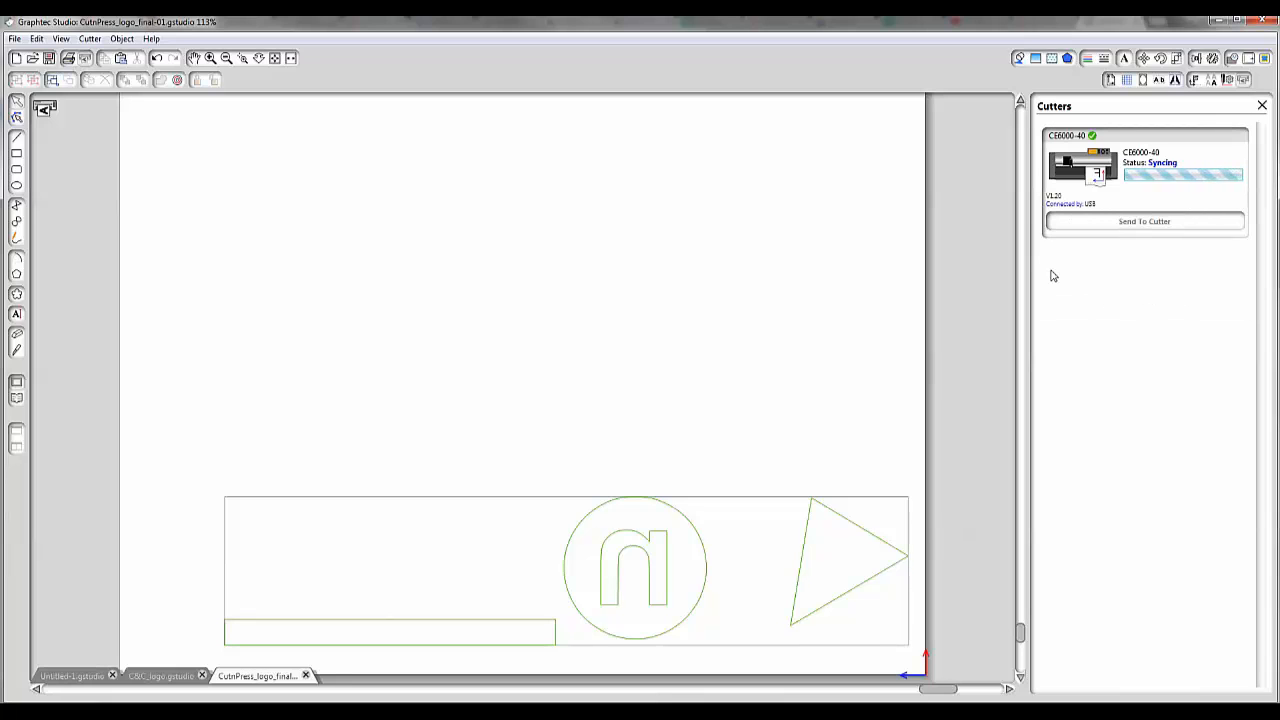
left_click(1144, 220)
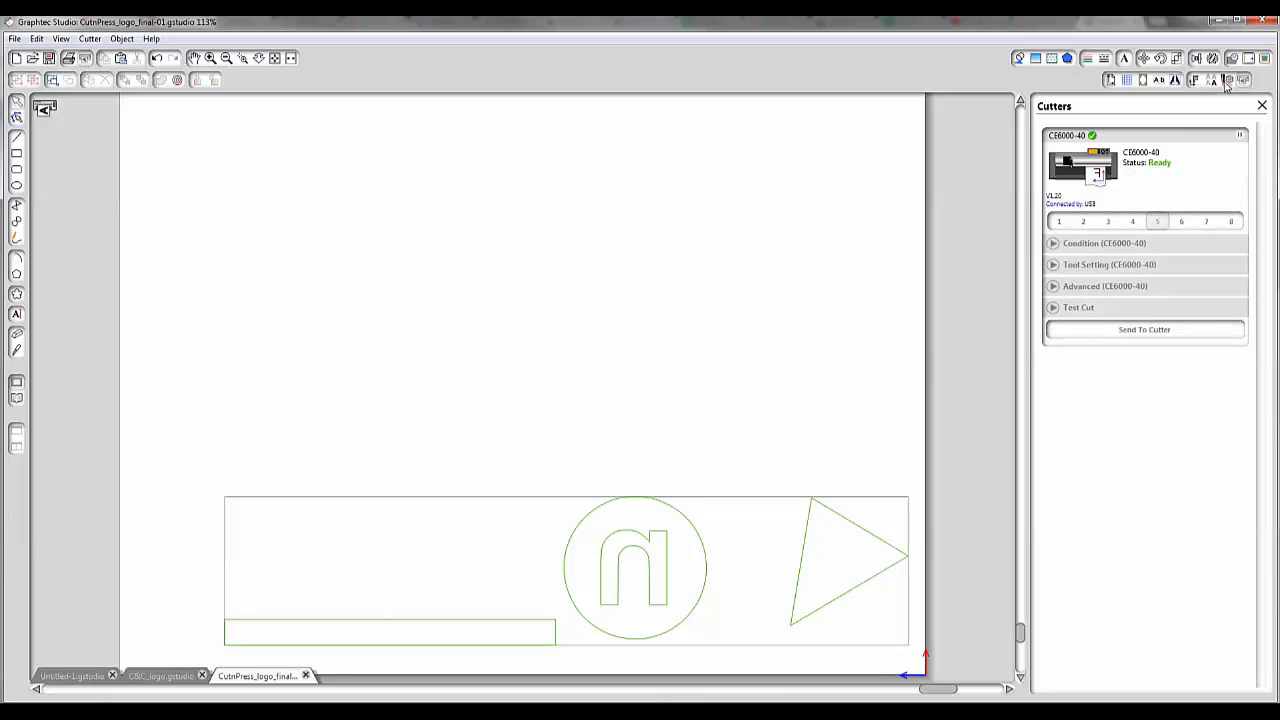
left_click(1228, 80)
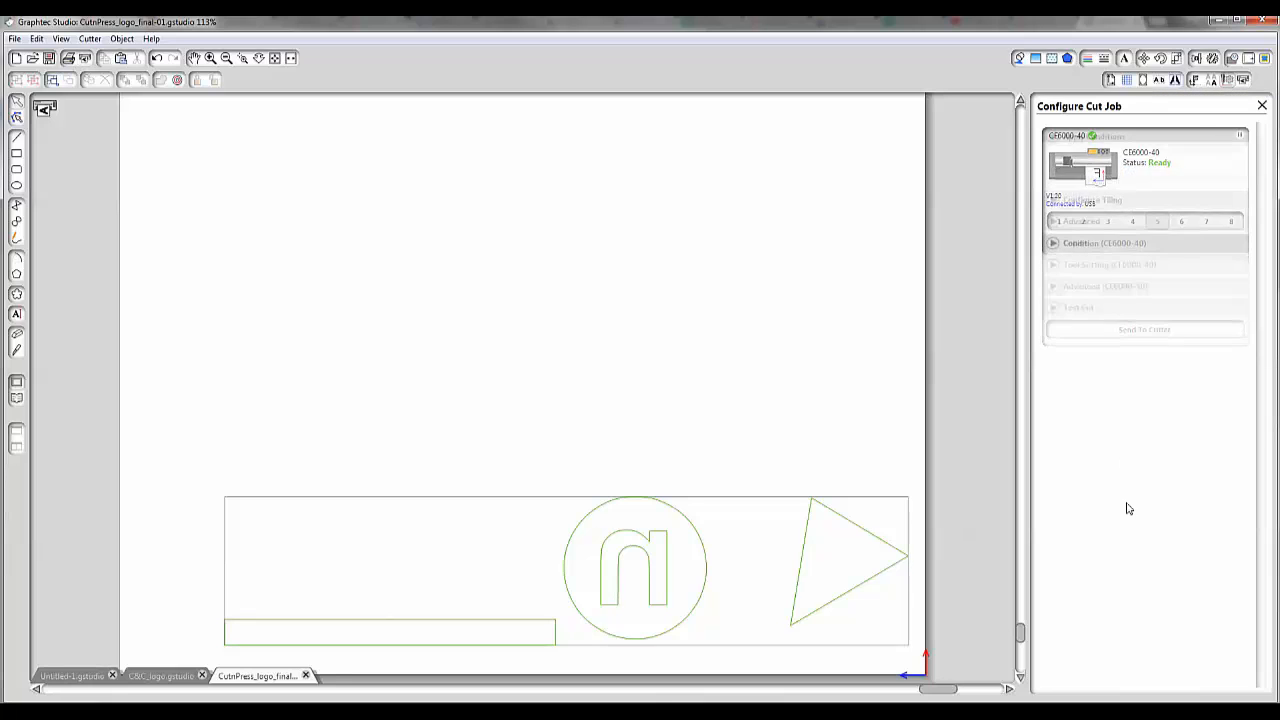
left_click(1104, 244)
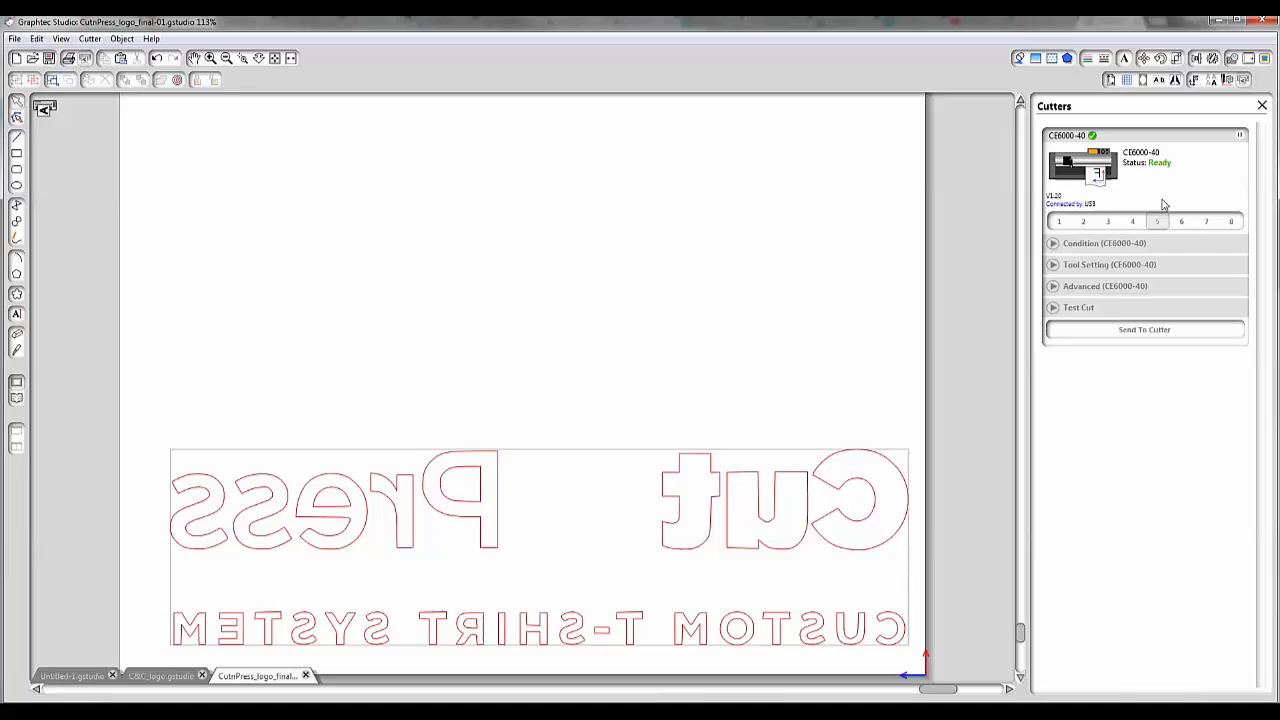
mouse_move(1046, 424)
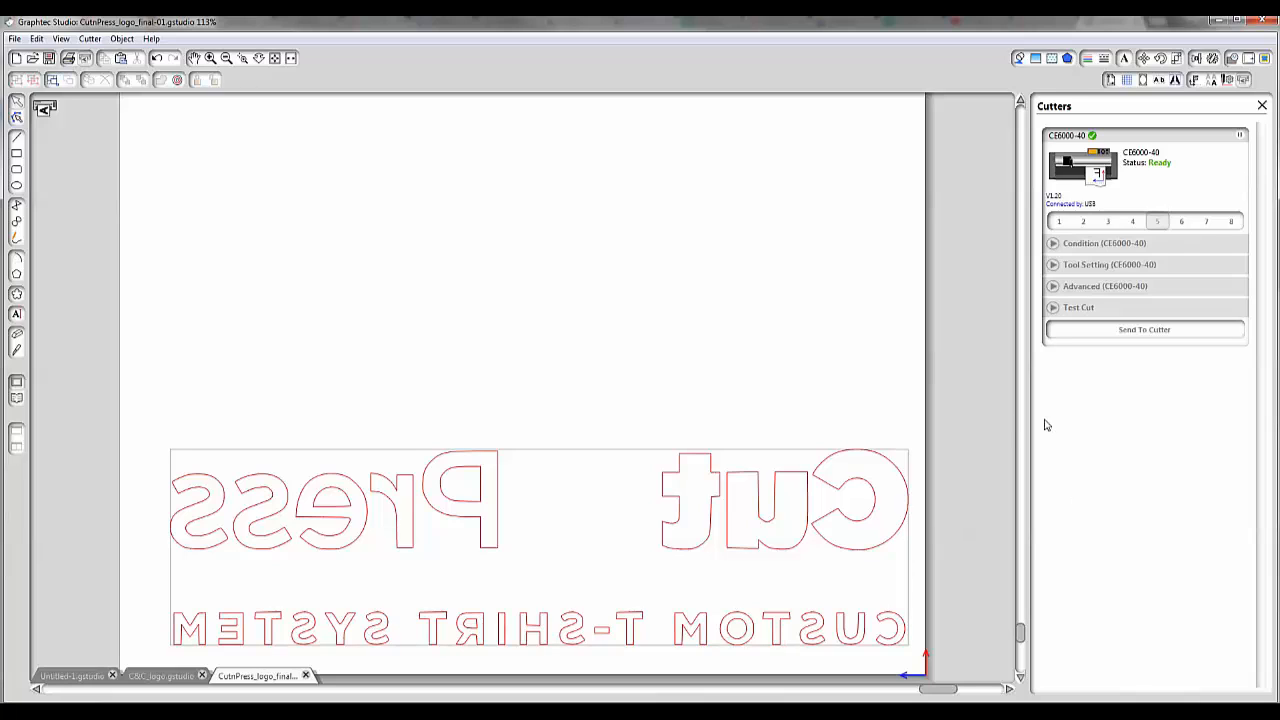